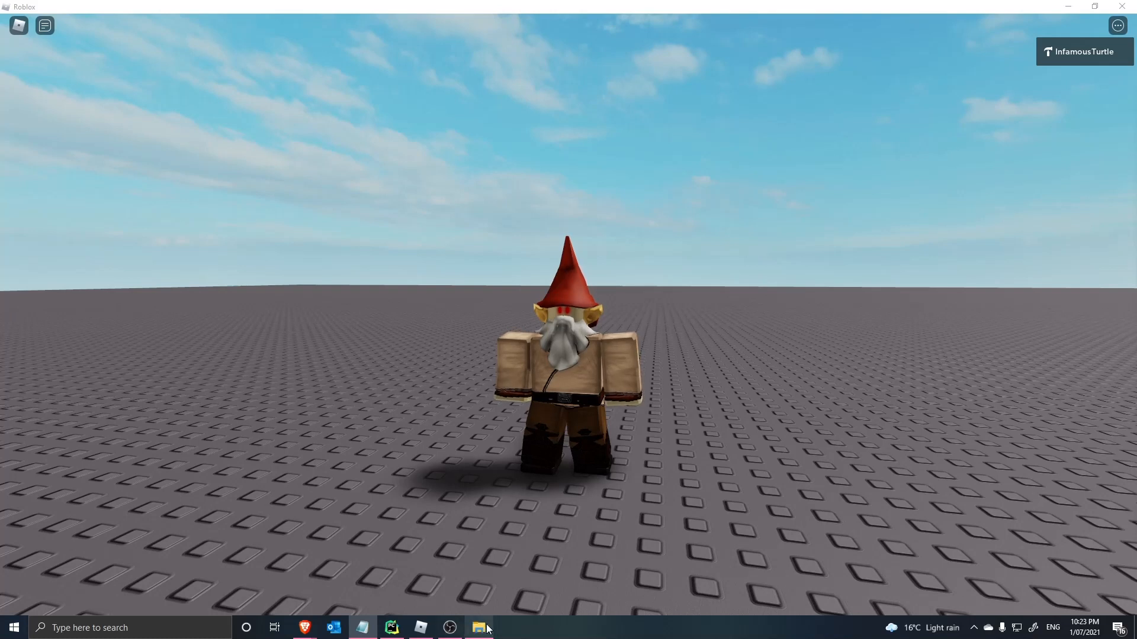
Step: Launch JJBot v2 from the dist folder in File Explorer
click(477, 628)
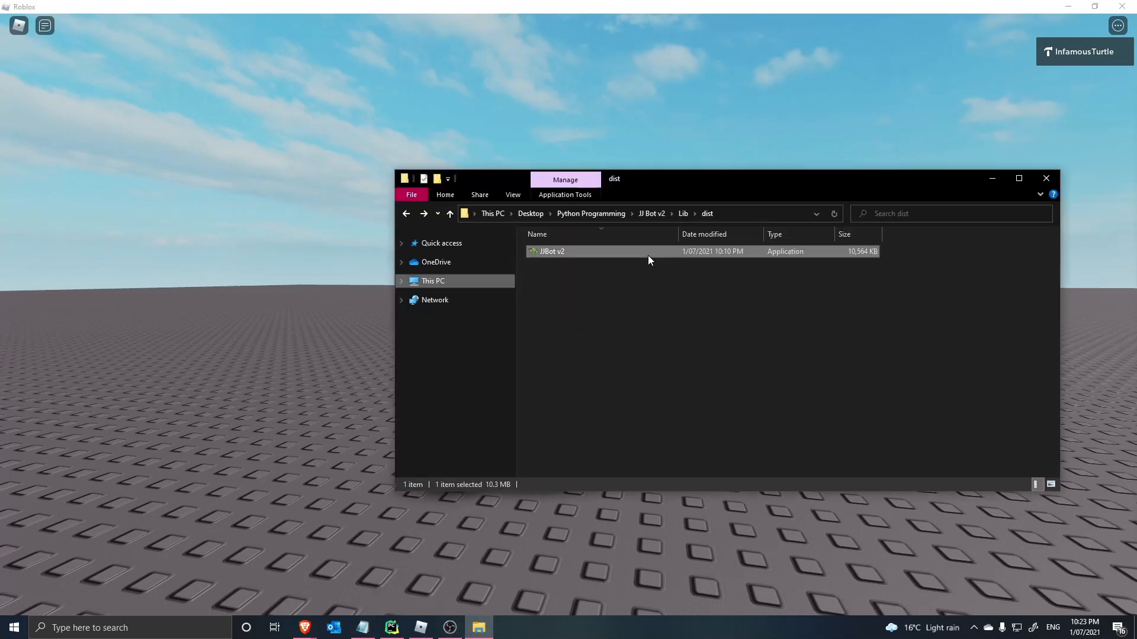
double_click(552, 251)
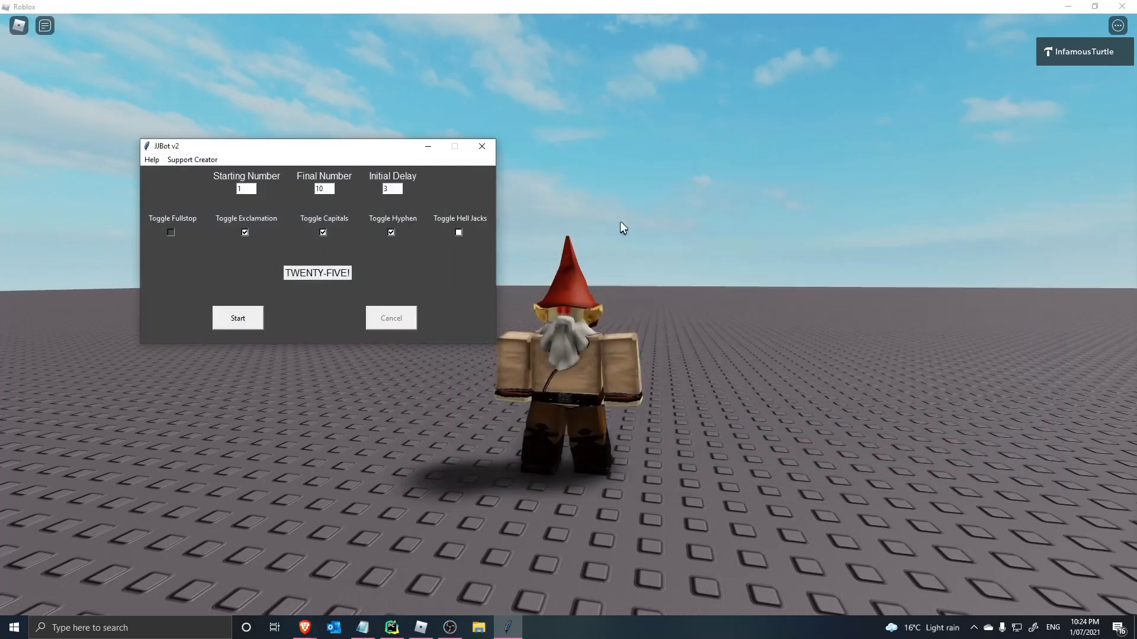
Step: Centre the bot window, review the number range, and set capitals off with exclamation and hyphen on (preview 'Twenty-five!')
drag(290, 146, 551, 192)
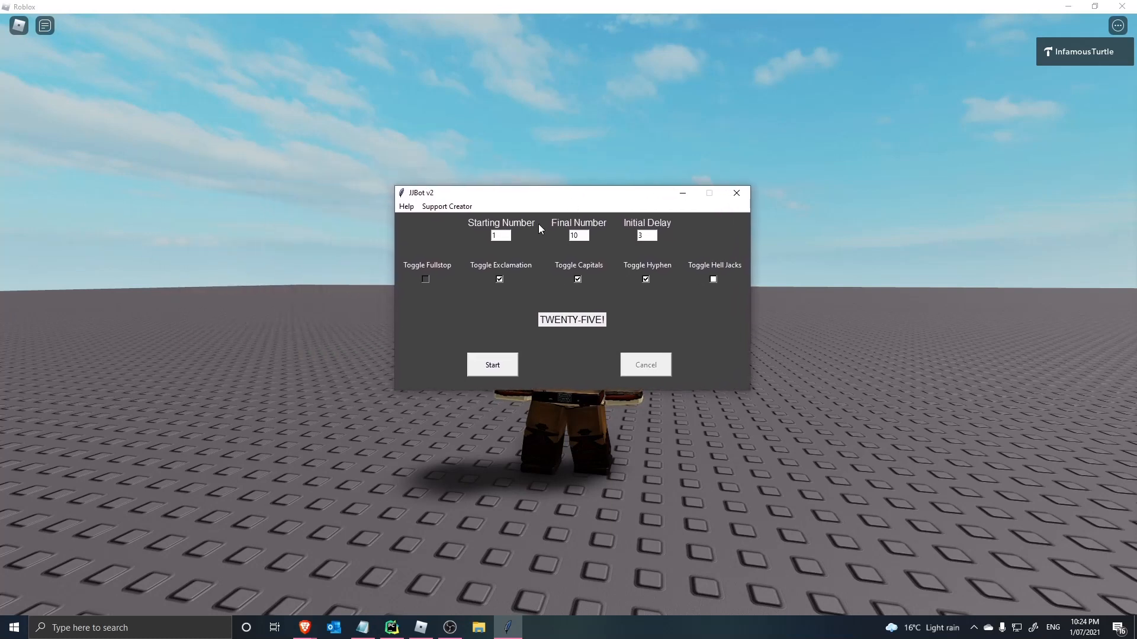
mouse_move(717, 235)
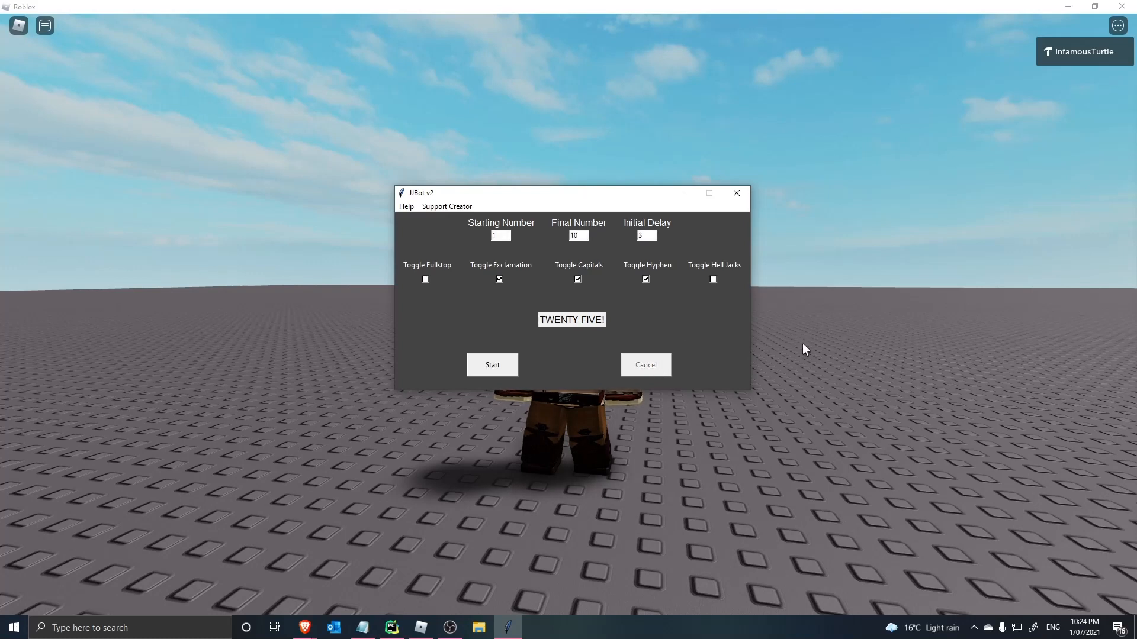
click(499, 235)
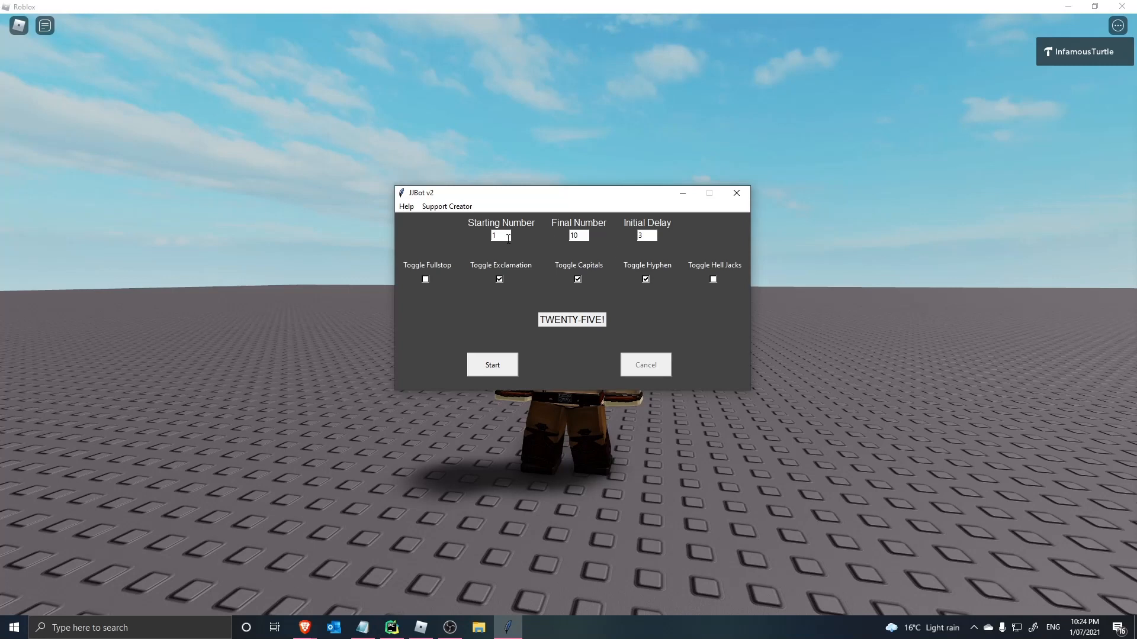
click(500, 234)
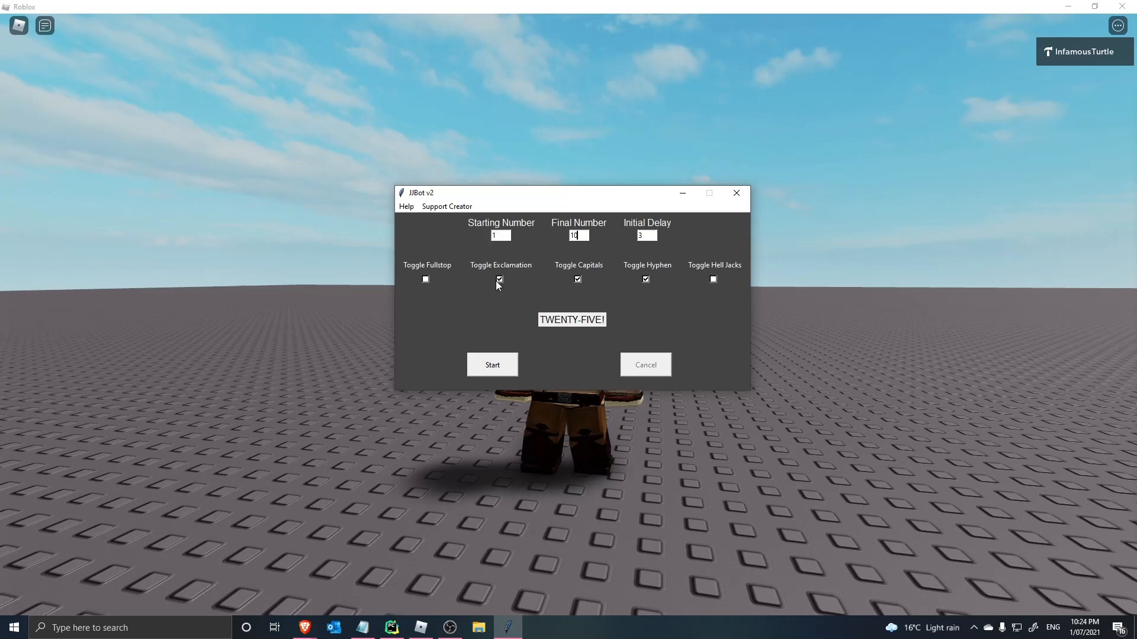
click(499, 279)
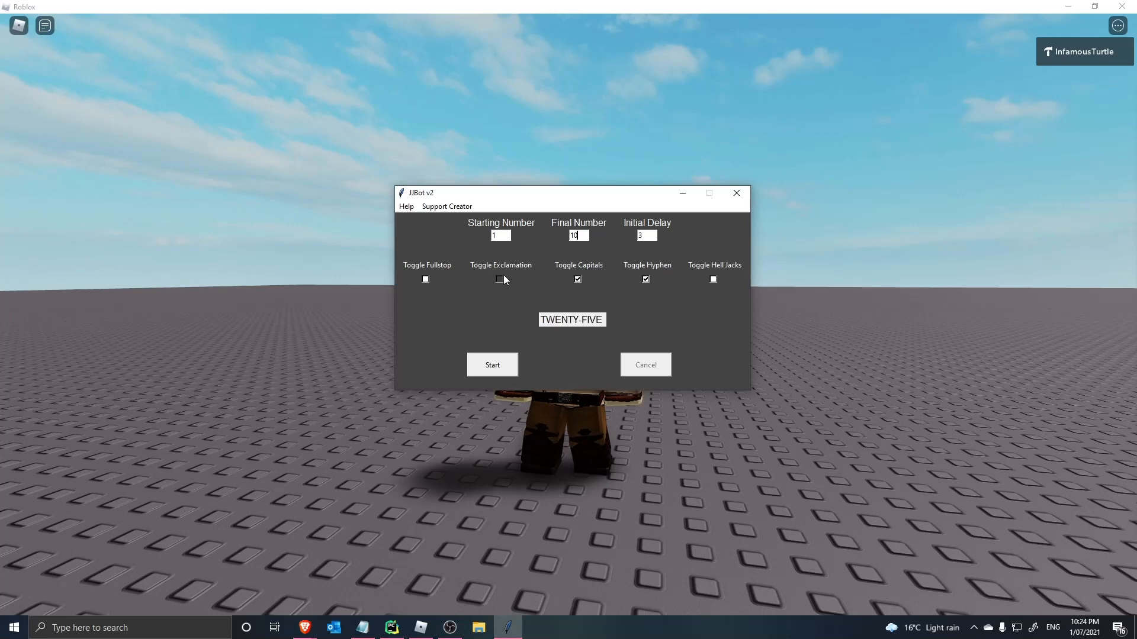
click(577, 279)
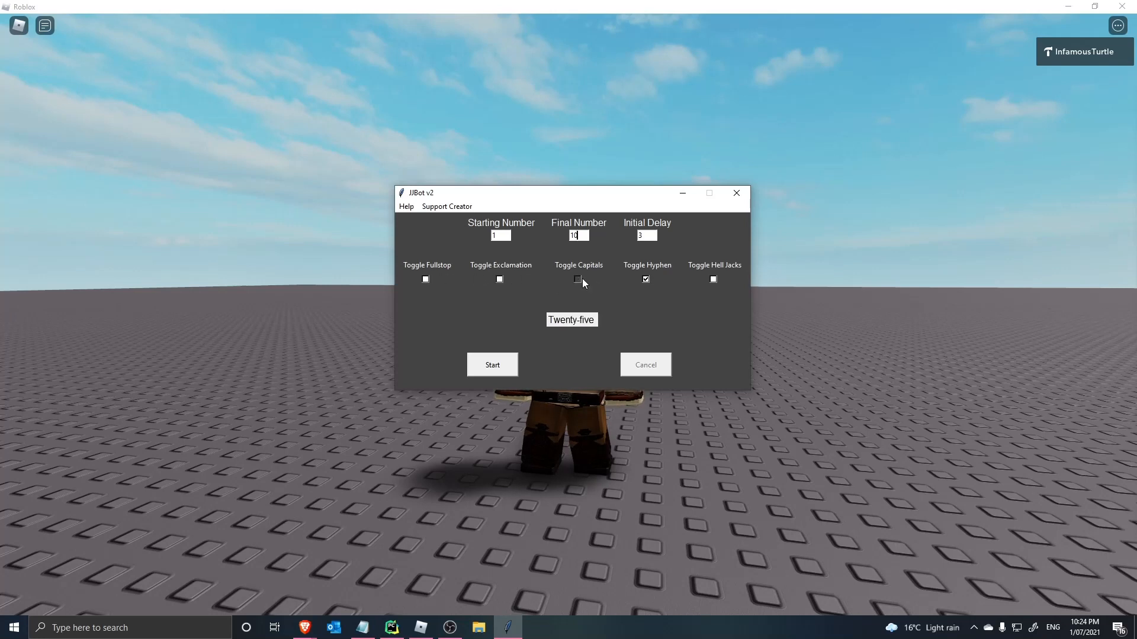
click(577, 279)
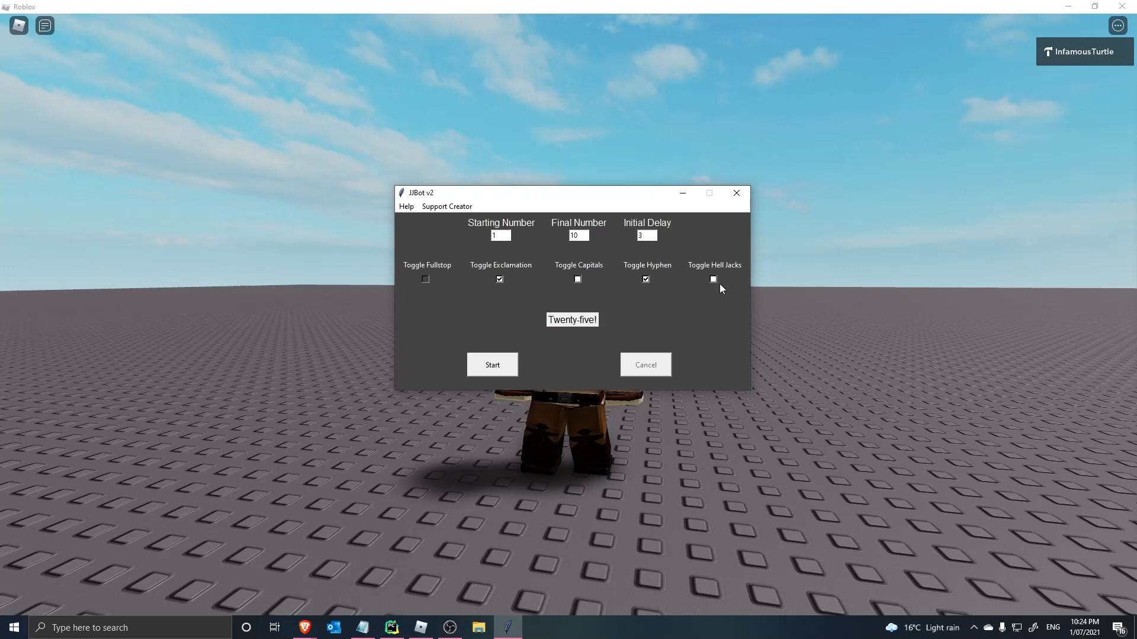
Step: Enable Hell Jacks so the bot spells each number letter by letter before 'One!' and 'Two!'
click(711, 280)
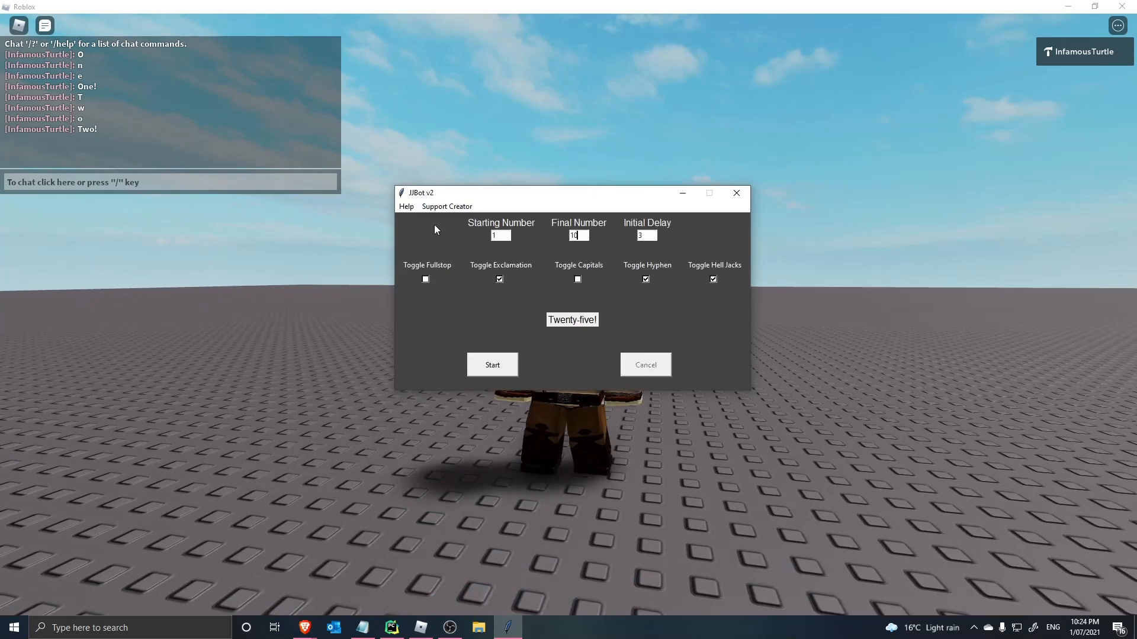
Step: Bring Roblox to the front so the bot keeps spelling the next number ('T', 'h') into chat
click(500, 235)
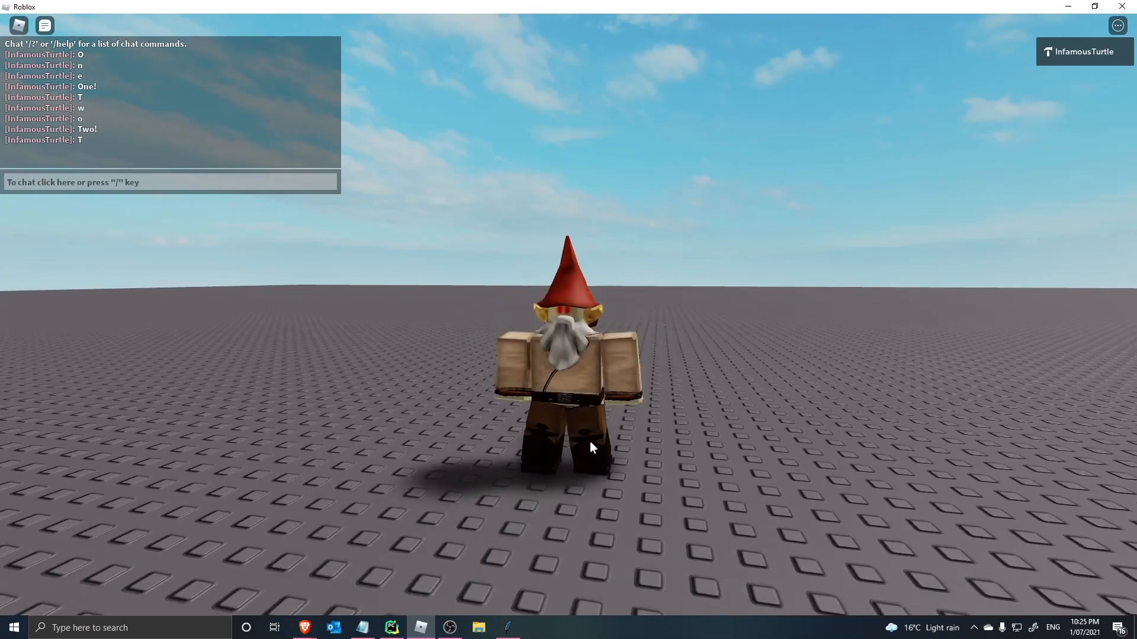
text(h)
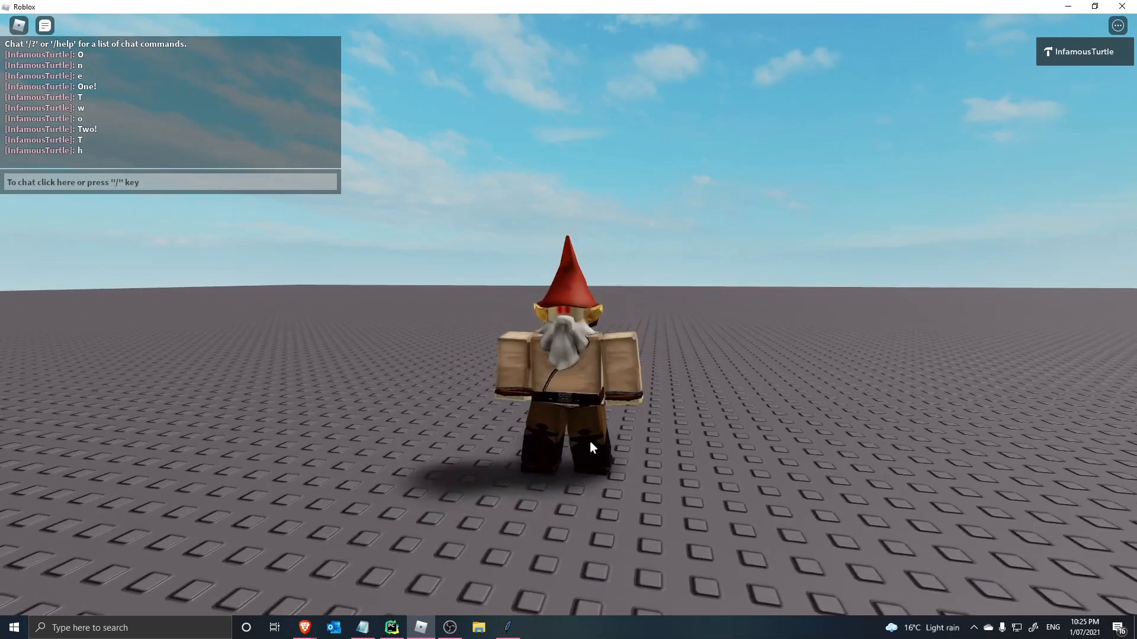